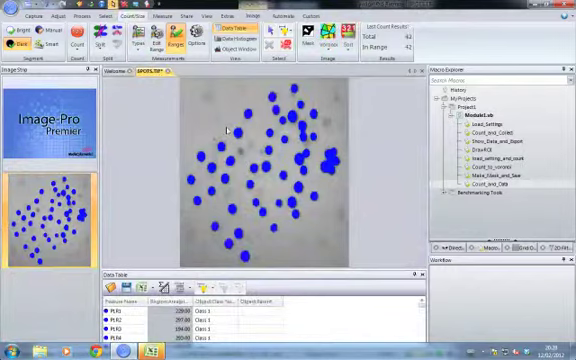
Begin a macro recording from the Automate tools, naming it 'Count and Export Data'.
left_click(428, 30)
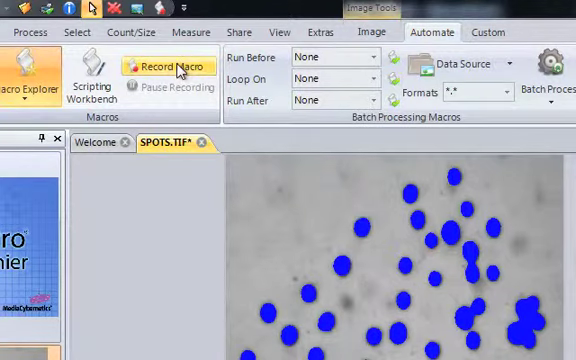
mouse_move(160, 35)
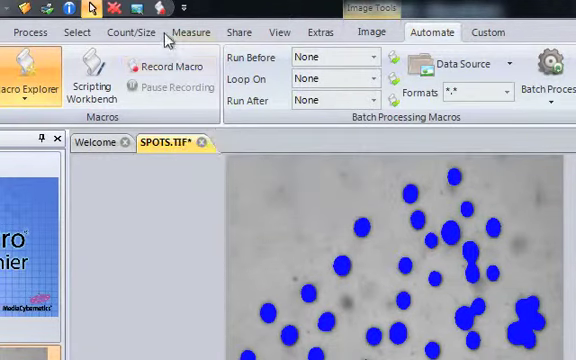
mouse_move(155, 10)
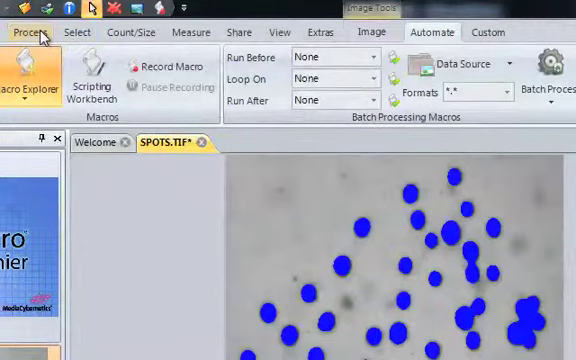
left_click(142, 32)
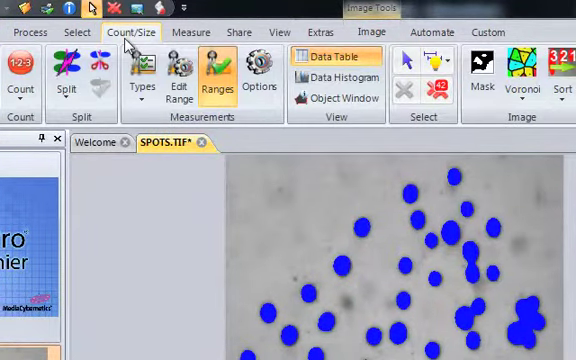
mouse_move(166, 10)
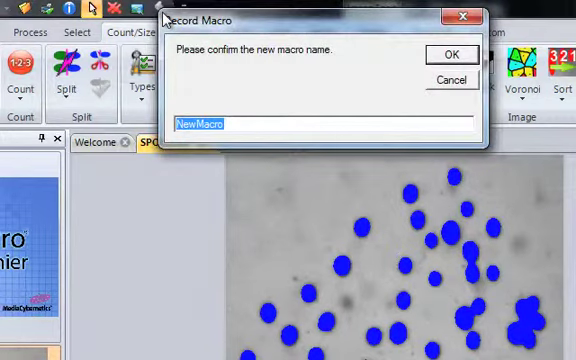
type("Count and E")
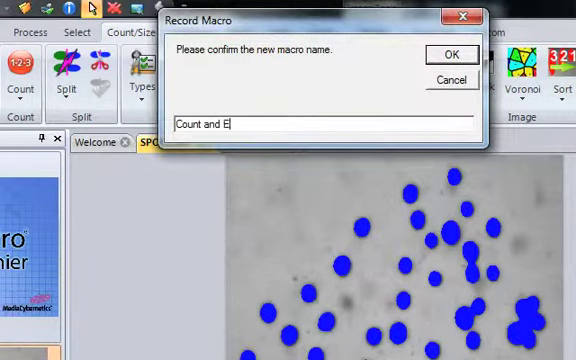
type("xport D")
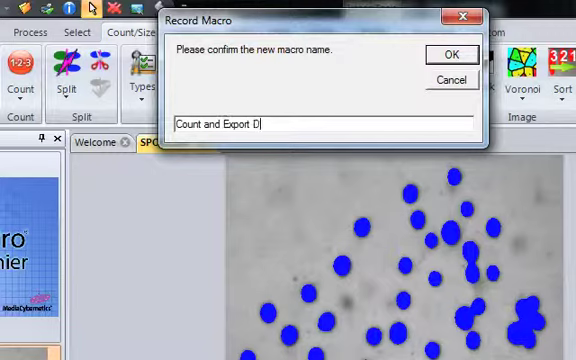
type("ata")
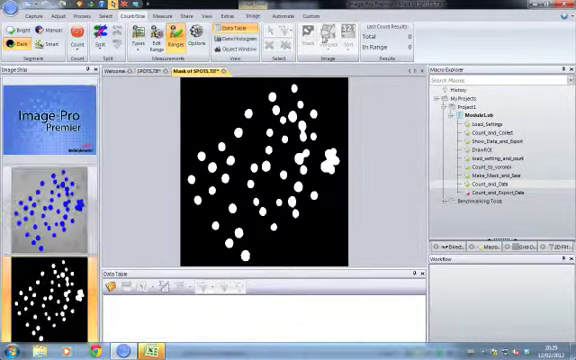
left_click(20, 15)
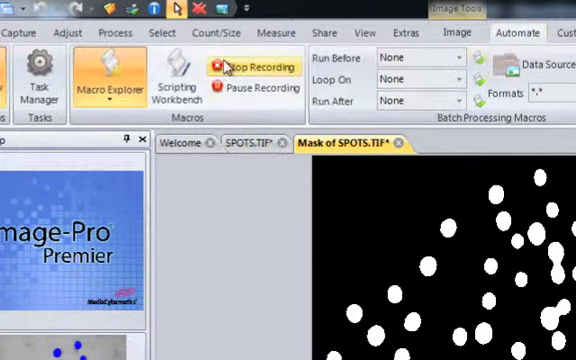
Stop recording the Count_and_Export_Data macro.
right_click(230, 70)
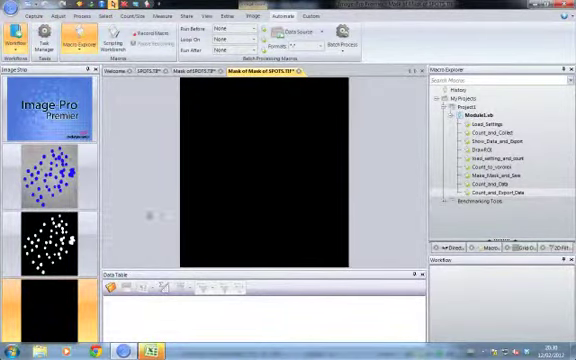
mouse_move(149, 217)
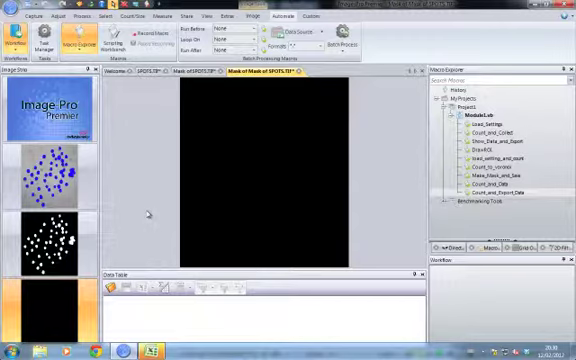